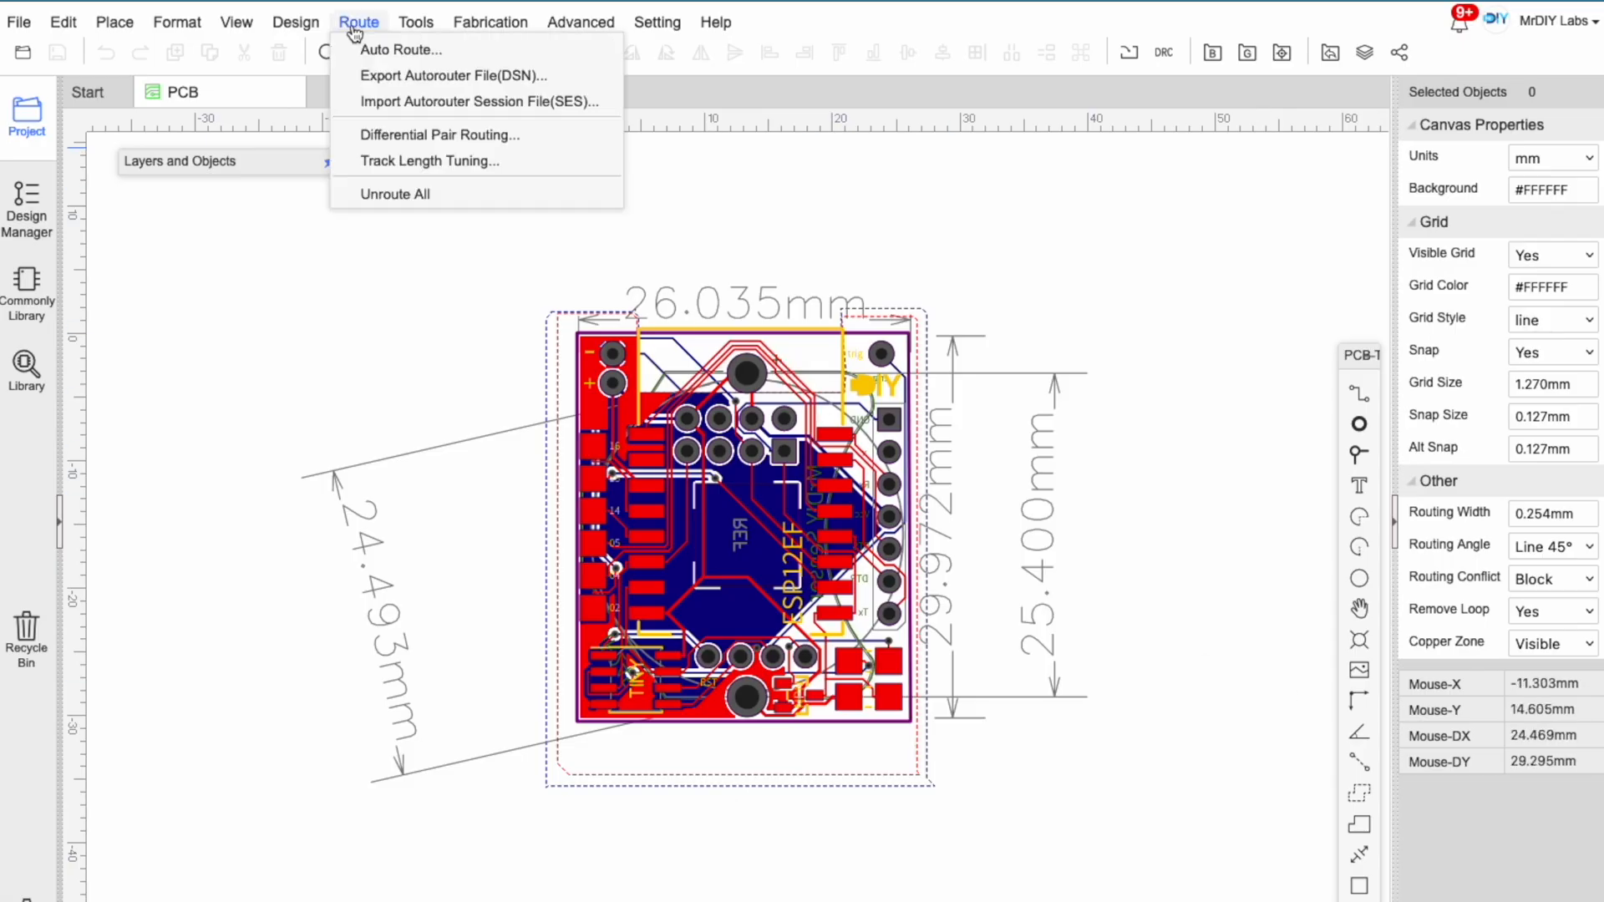
Run the auto router on the ESP-12F board, clearing its old tracks and fills.
{"action": "left_click", "coordinate": [401, 49]}
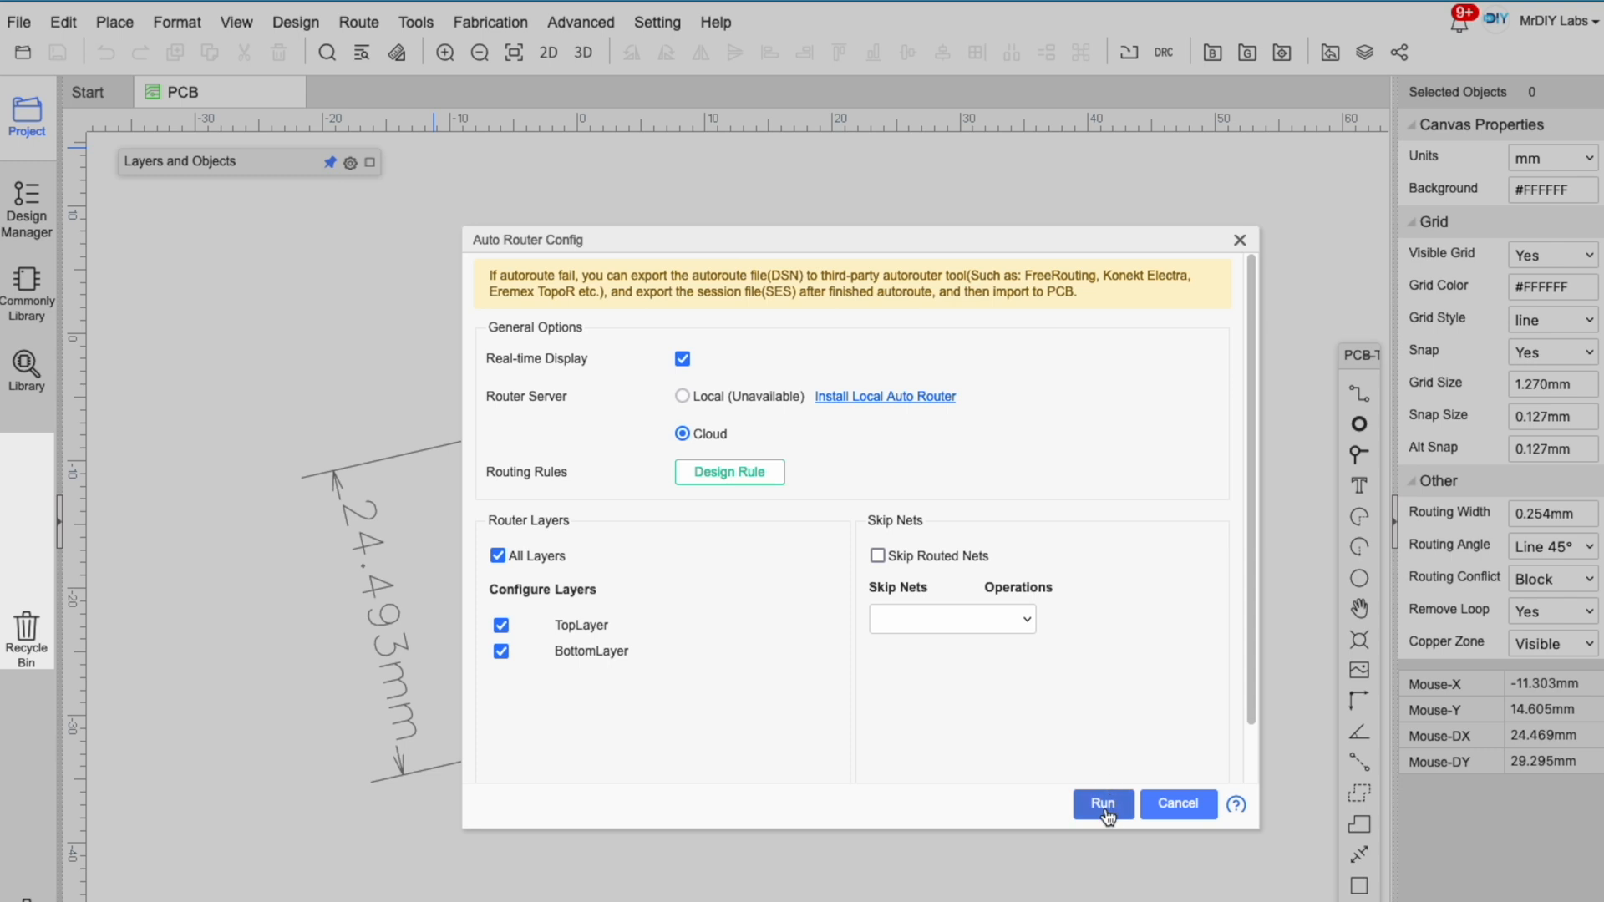
{"action": "left_click", "coordinate": [1101, 803]}
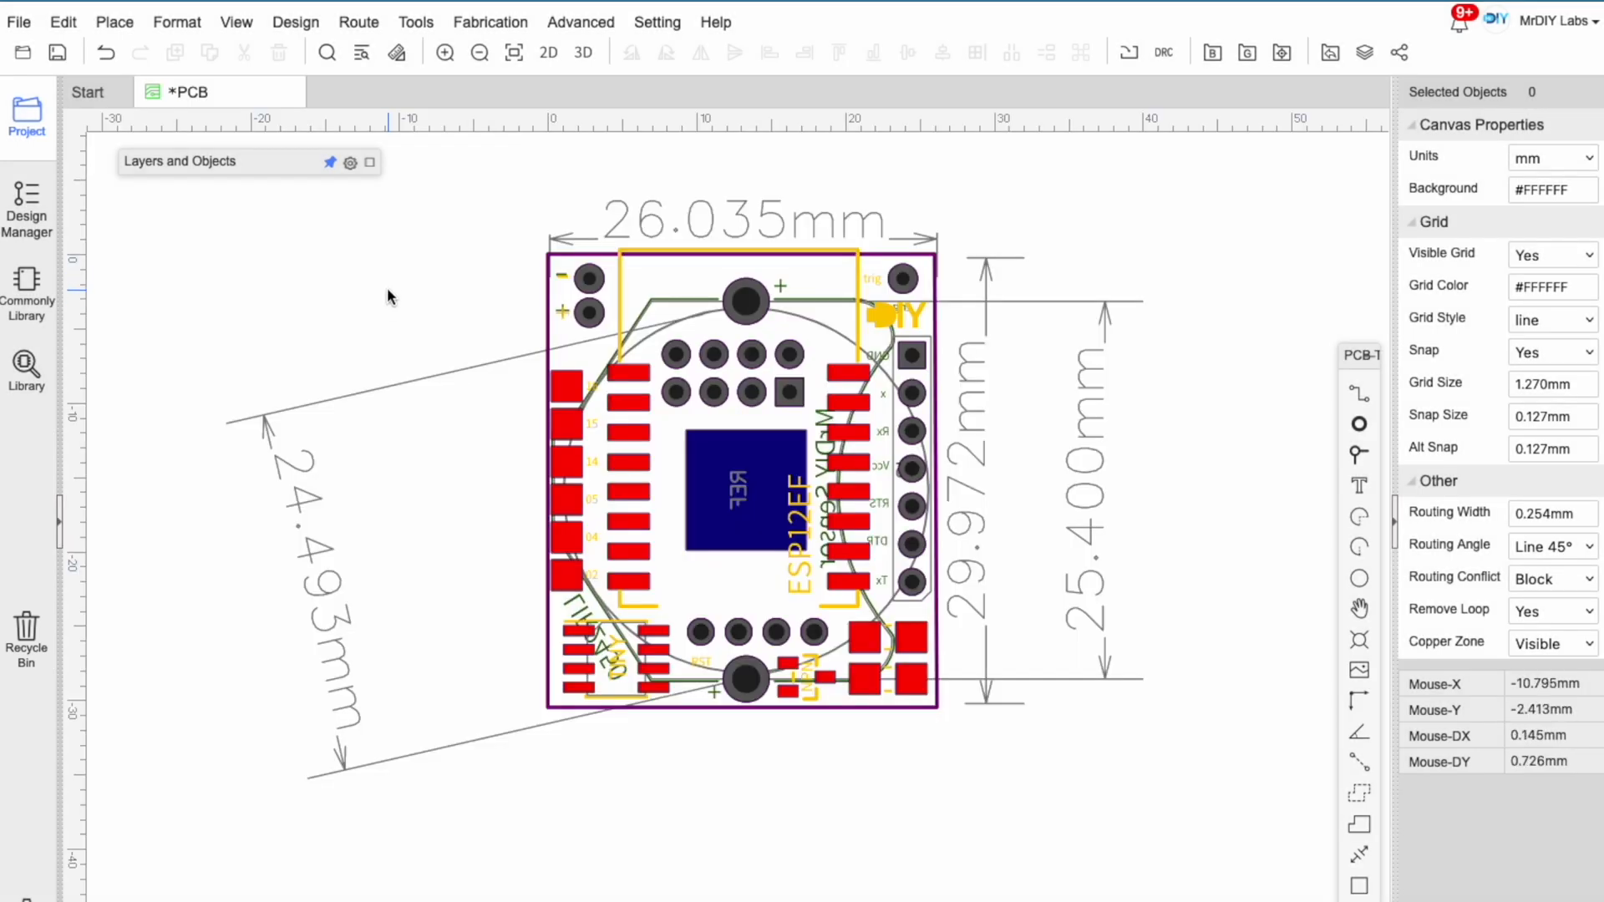
Browse the alignment menu, then add a top-layer copper area over the board.
{"action": "left_click", "coordinate": [176, 21]}
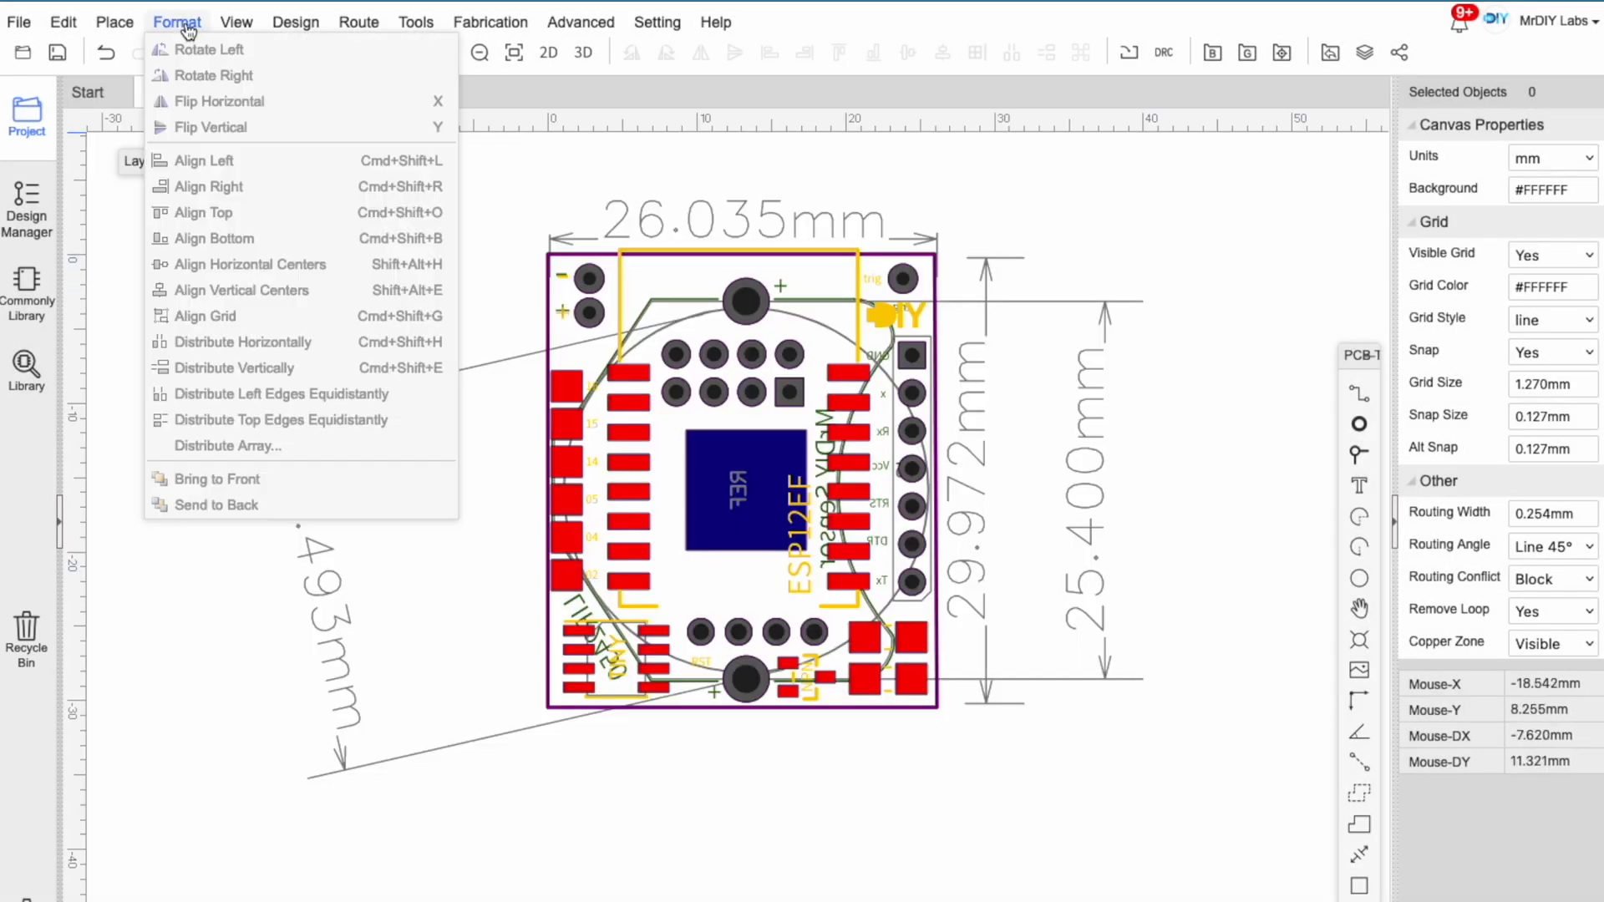
{"action": "left_click", "coordinate": [113, 21]}
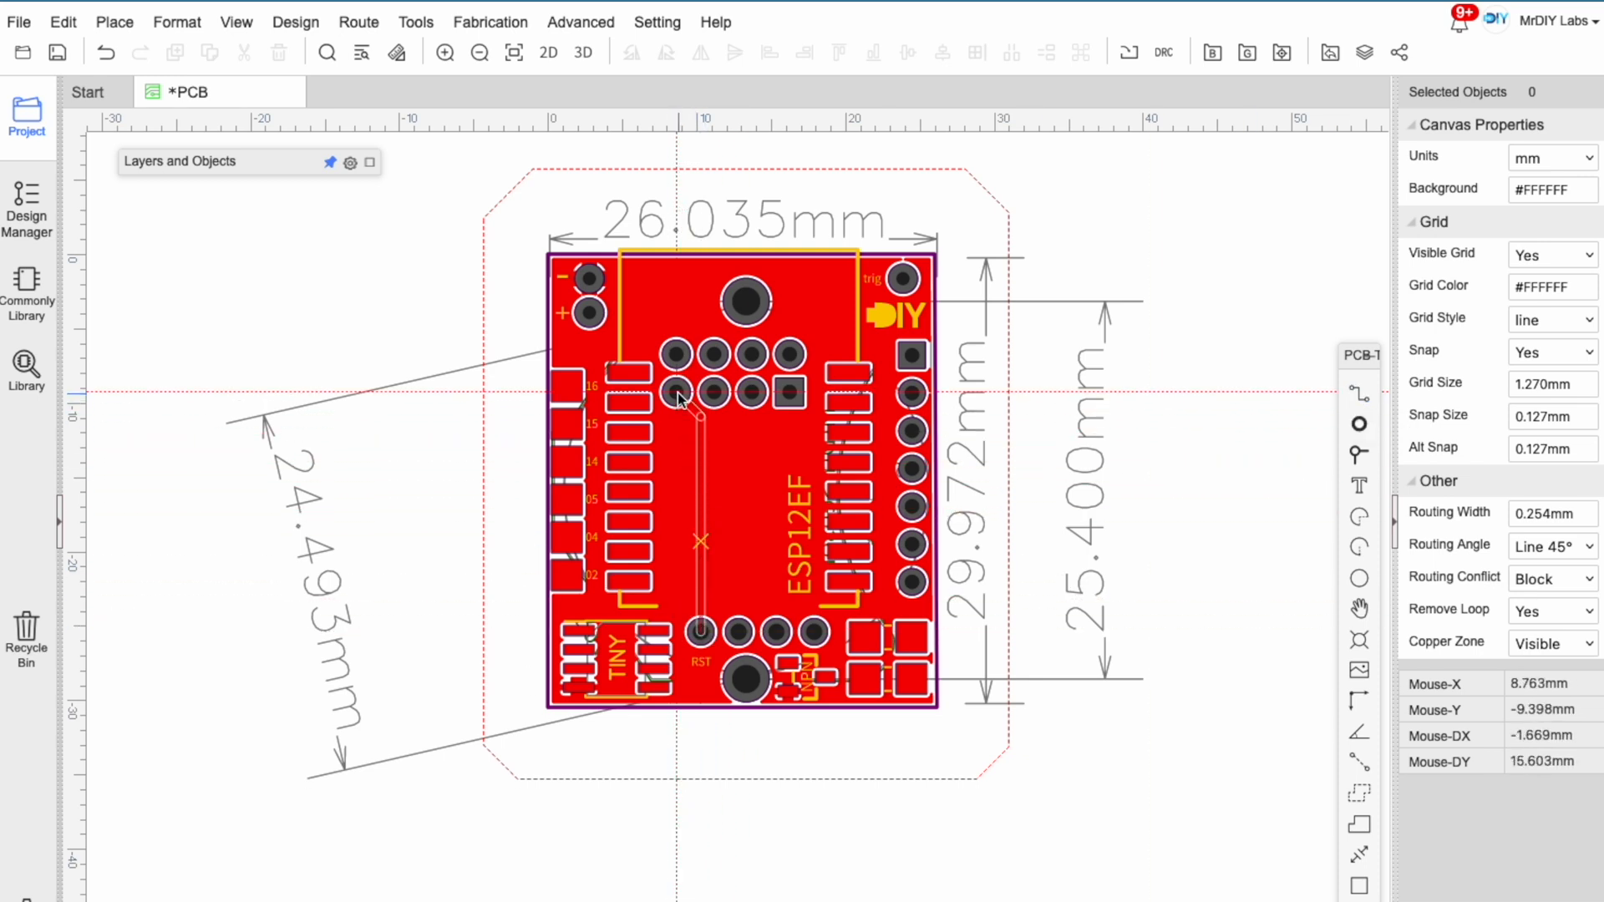
{"action": "left_click", "coordinate": [675, 399]}
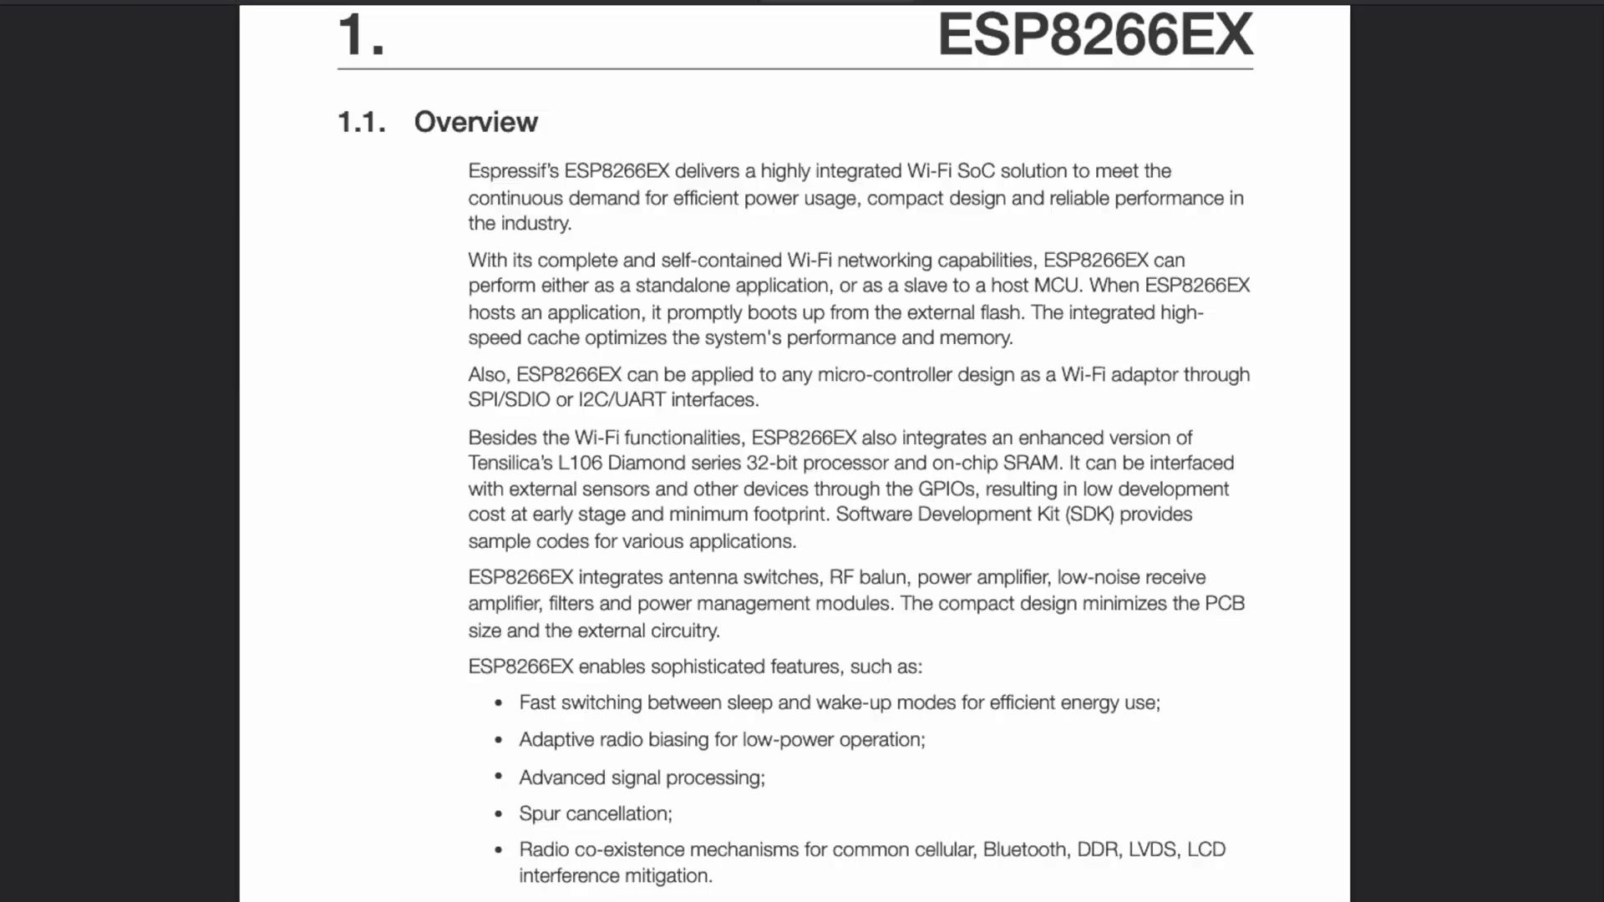
Scroll down through the ESP8266EX datasheet.
{"action": "scroll", "scroll_direction": "down", "scroll_amount": 3}
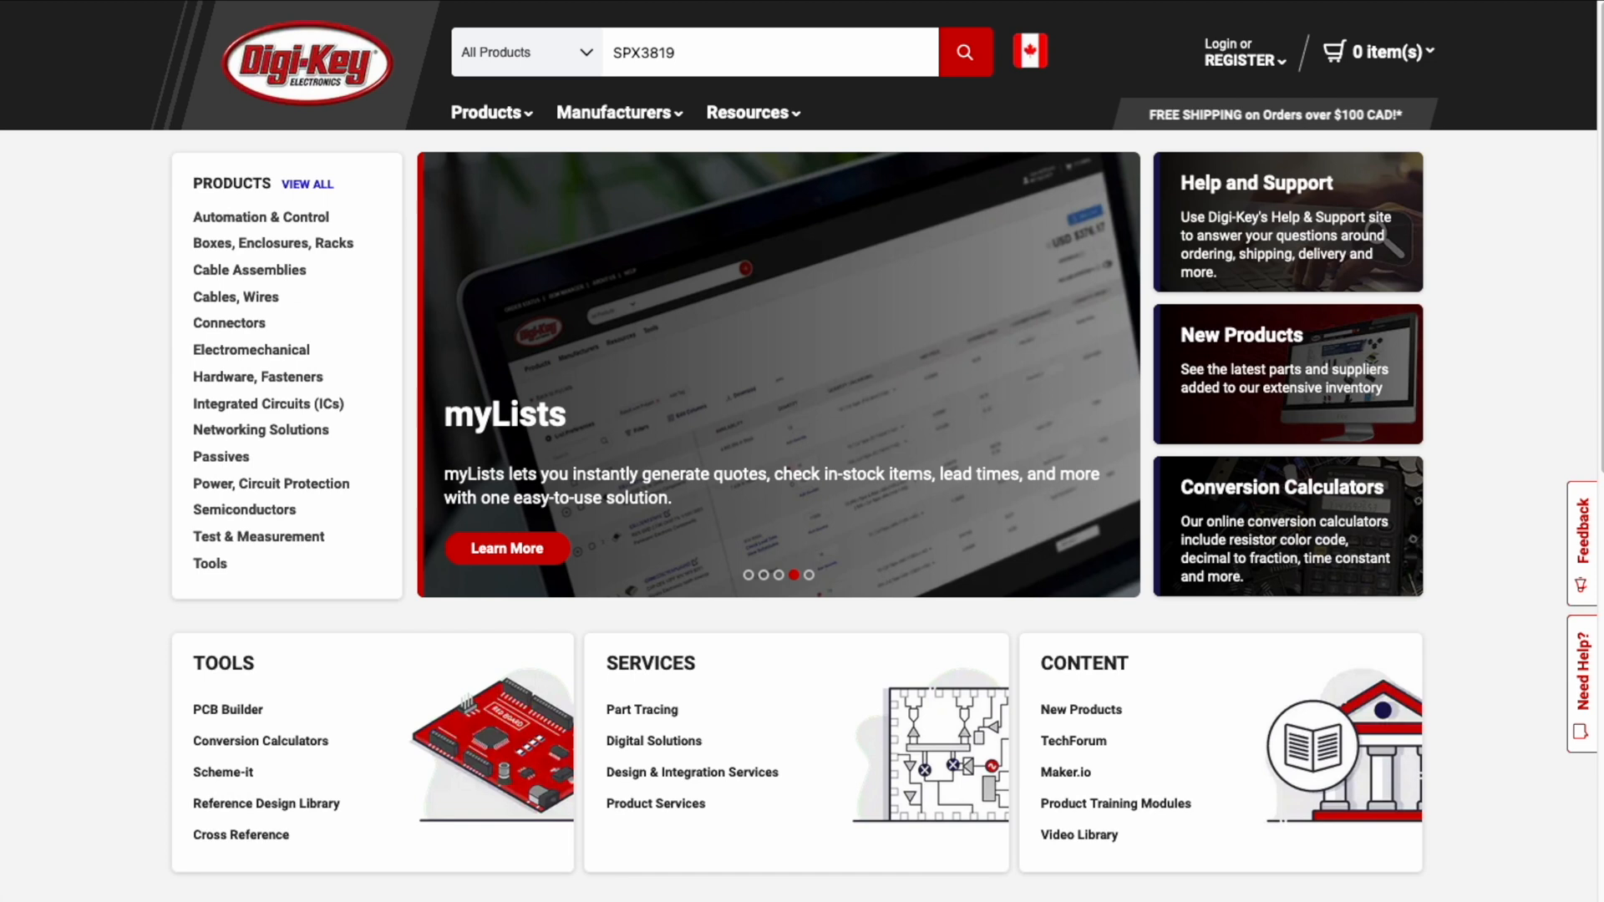
Search SPX3819, filter to in-stock parts, and open SPX3819S-L/TR.
{"action": "left_click", "coordinate": [962, 51]}
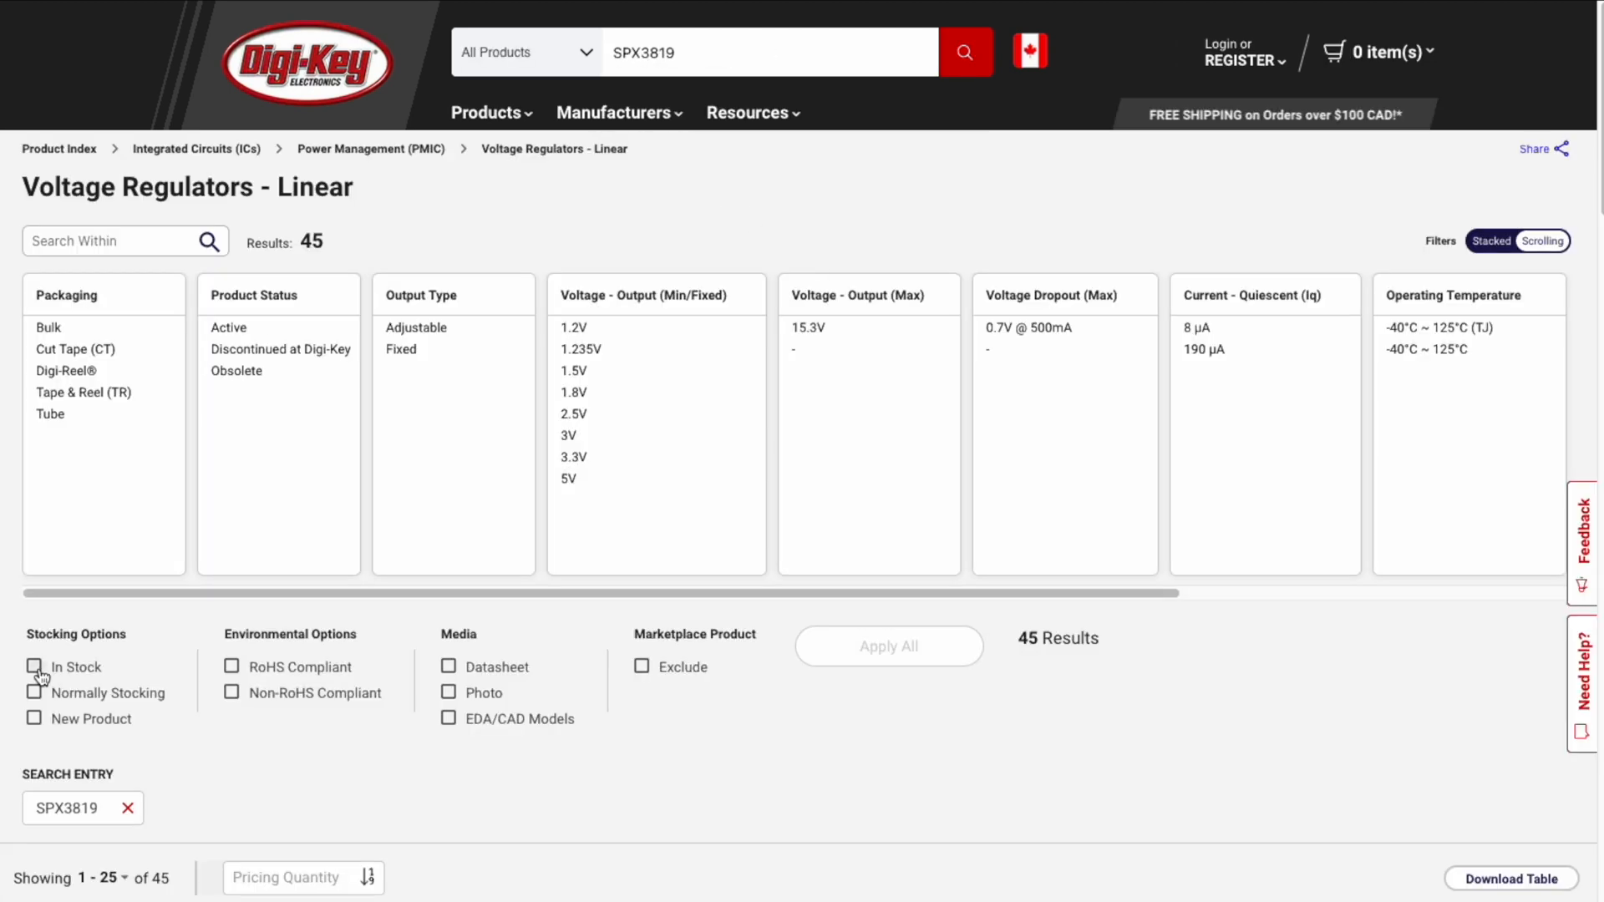
{"action": "left_click", "coordinate": [34, 666]}
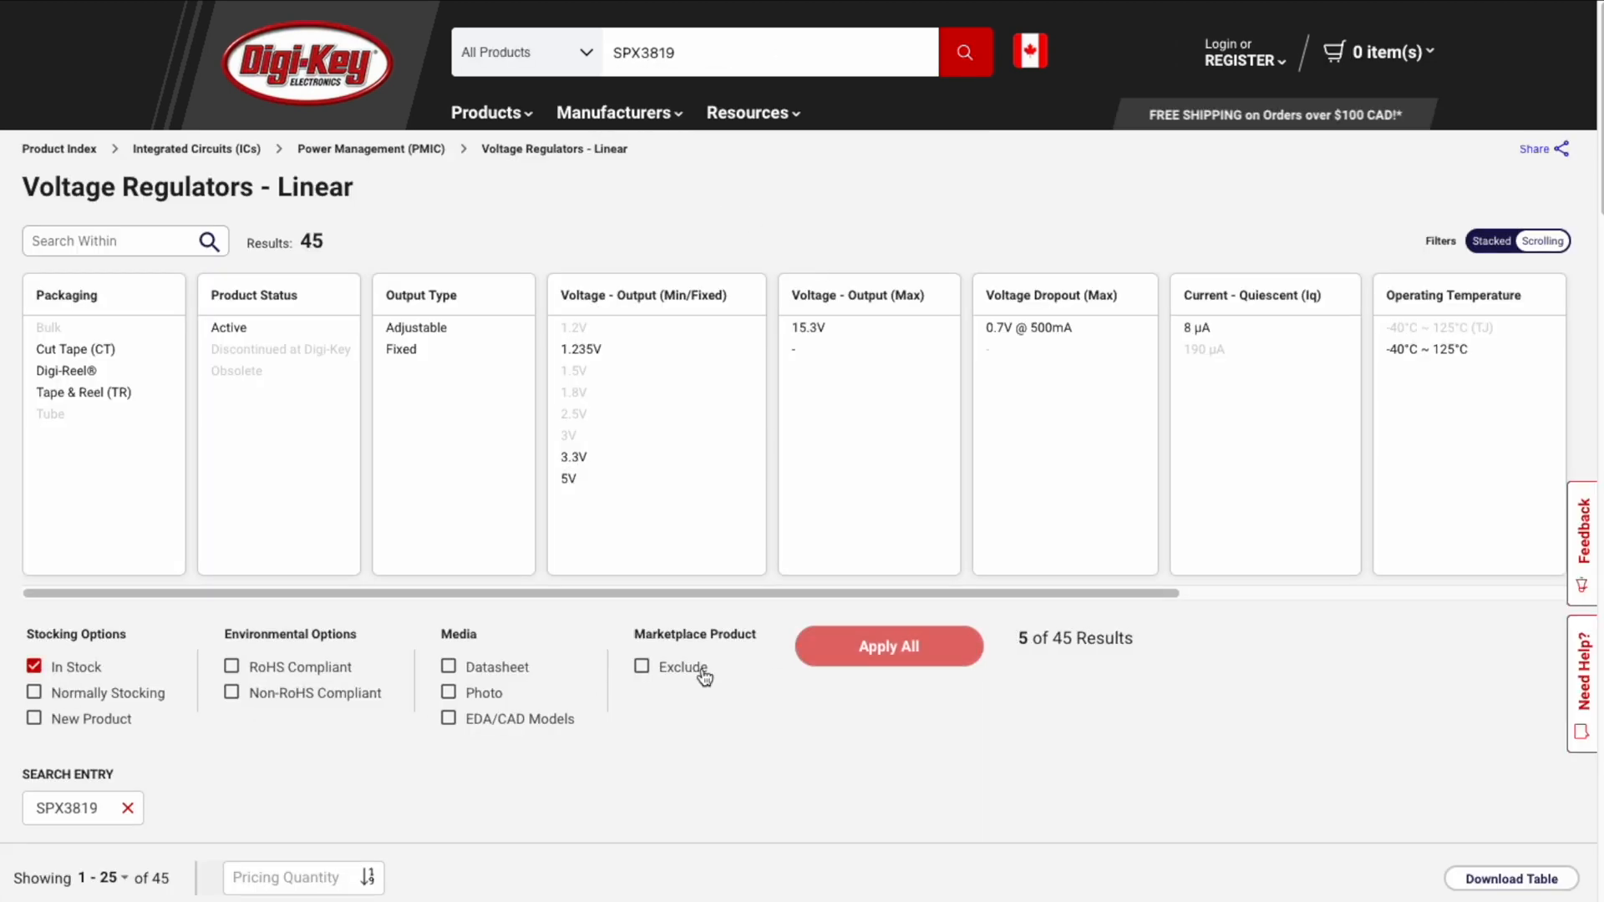
{"action": "left_click", "coordinate": [887, 646]}
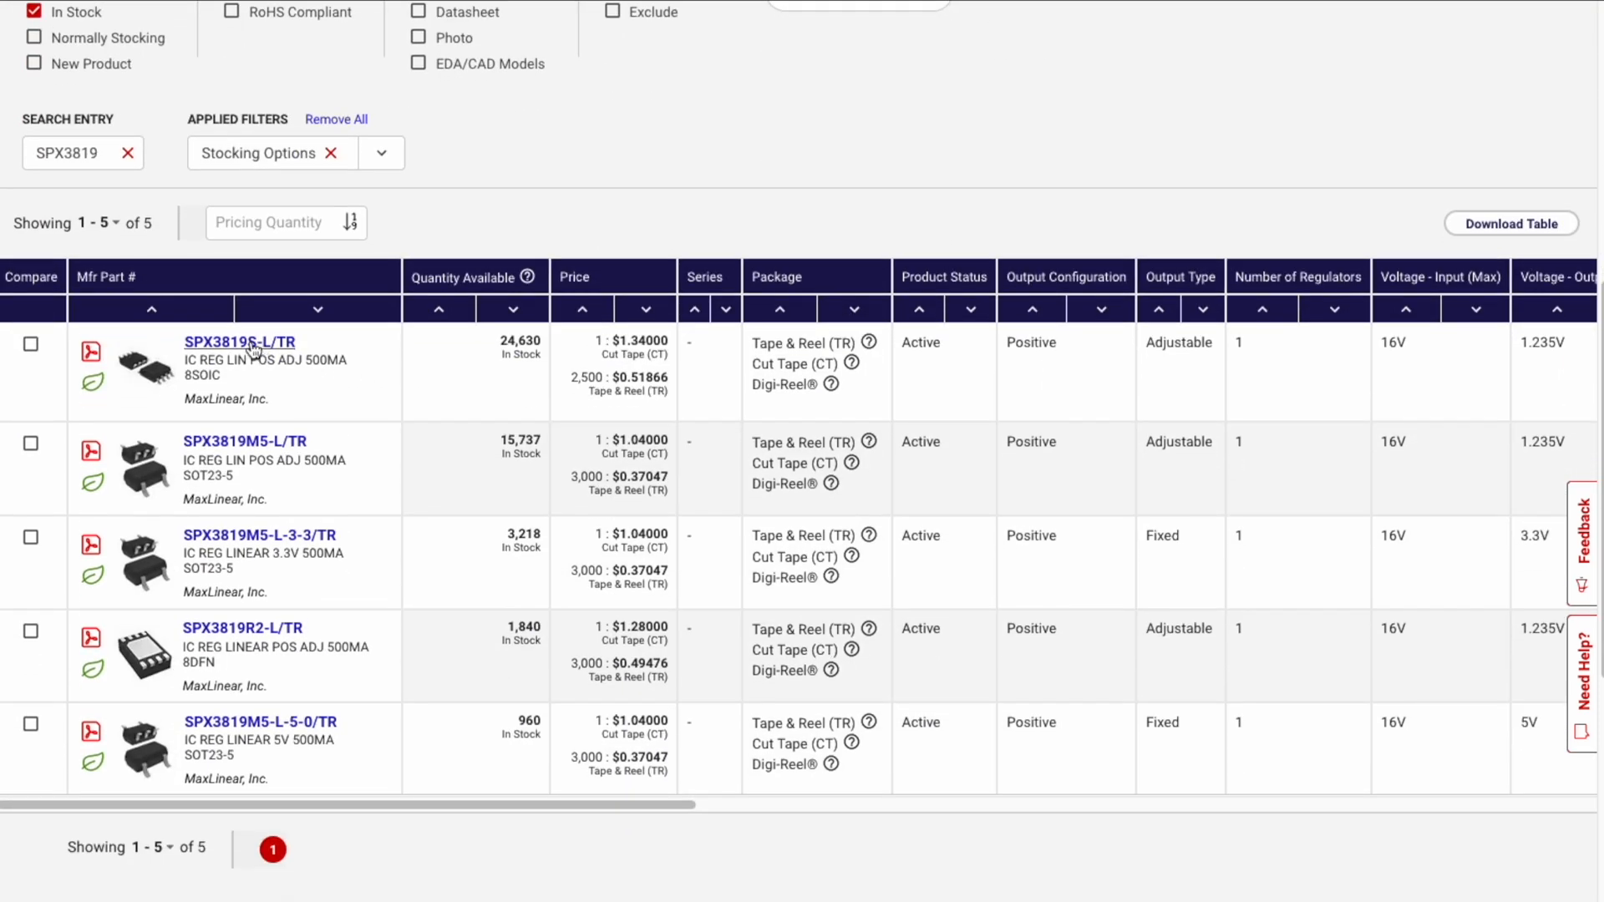
{"action": "left_click", "coordinate": [239, 342]}
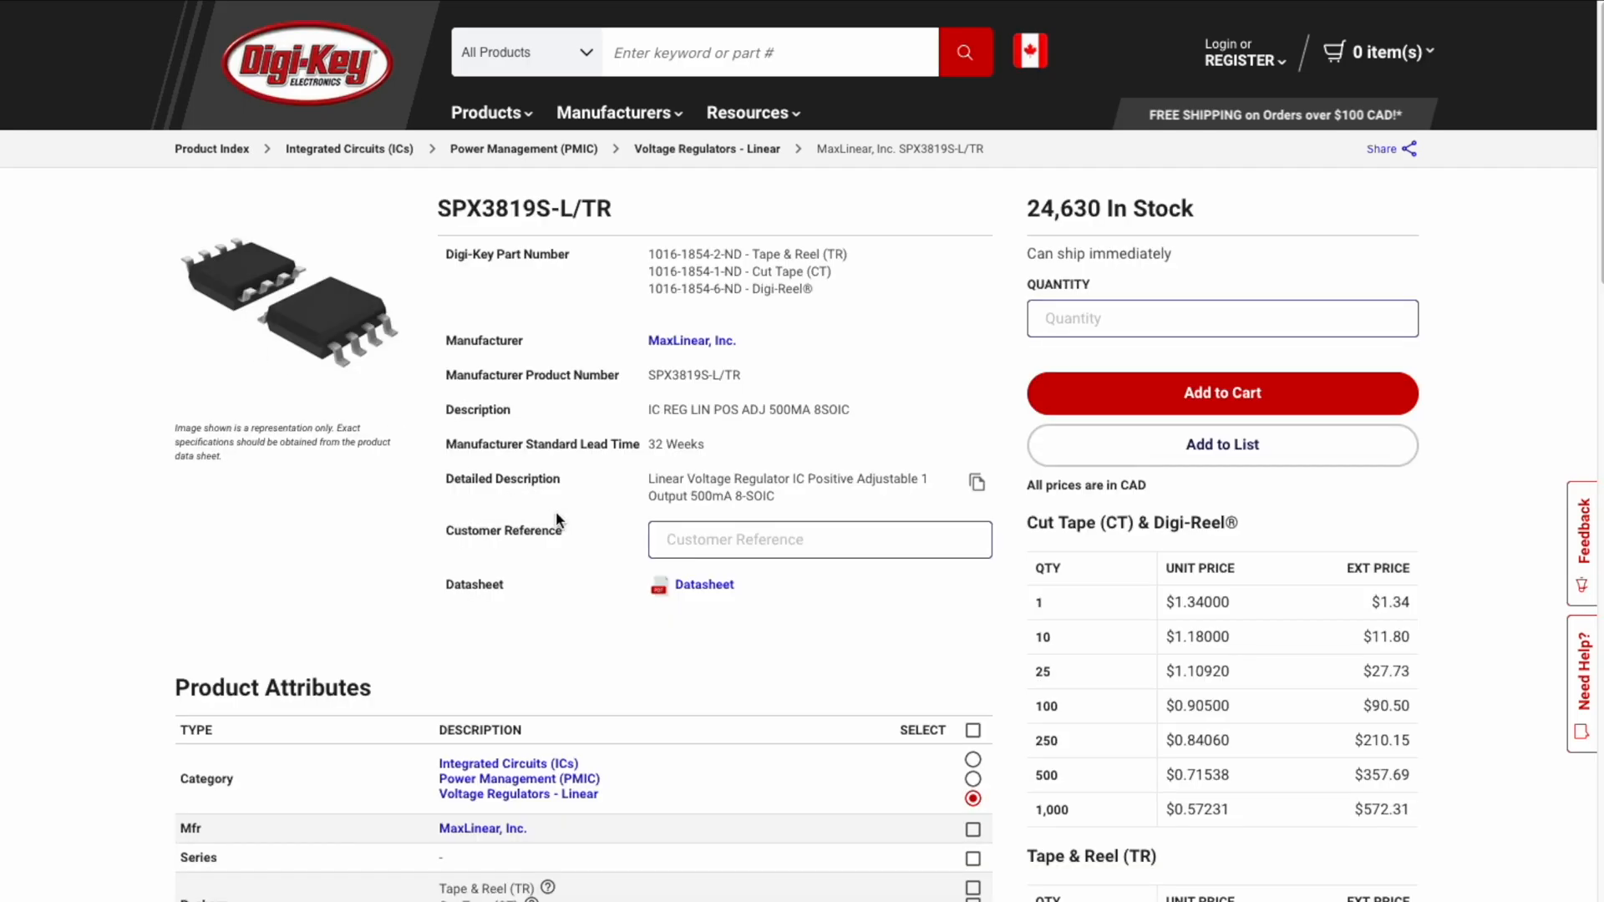
{"action": "left_click", "coordinate": [703, 584]}
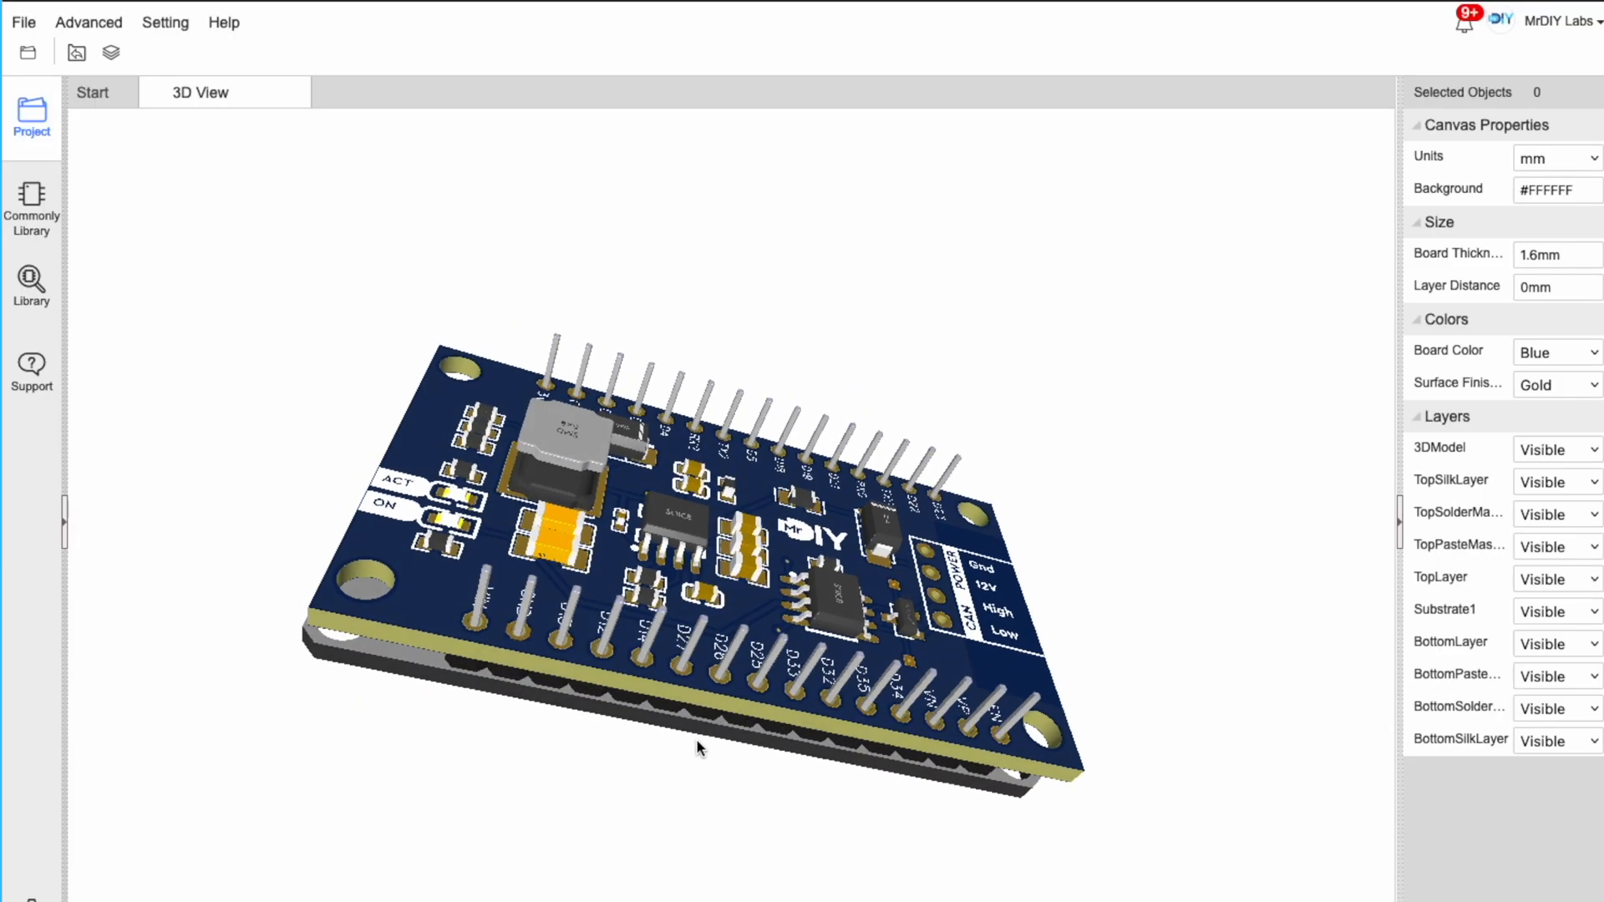
Orbit the 3D board view, then enter 'pcb checklist' into Google search.
{"action": "left_click_drag", "start_coordinate": [701, 748], "coordinate": [486, 732]}
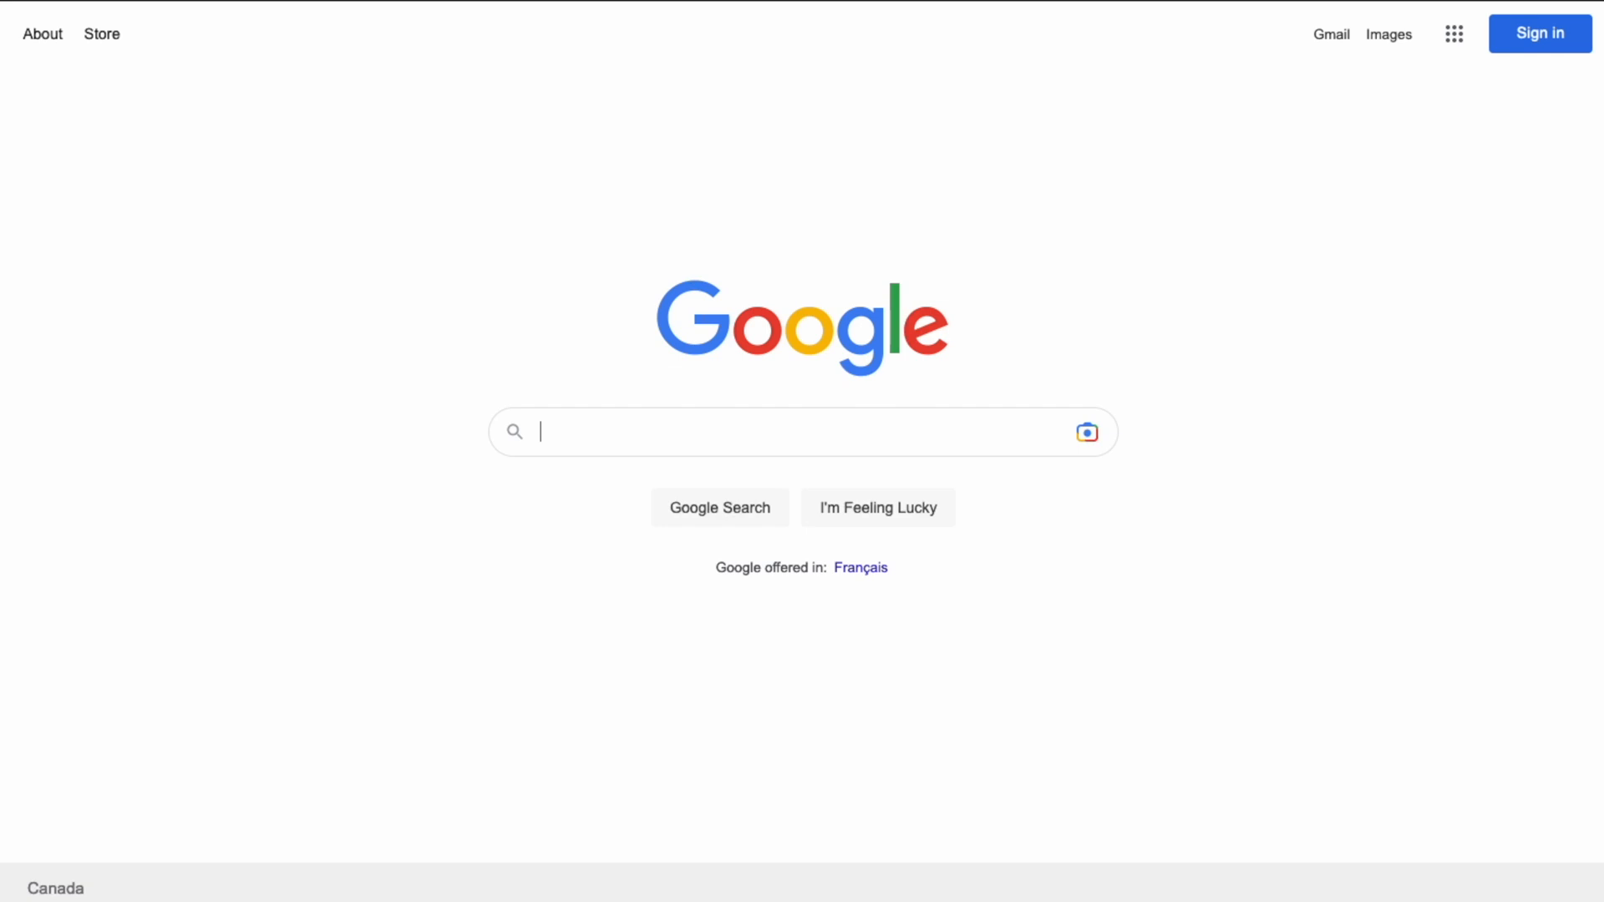
{"action": "type", "text": "pcb checklist"}
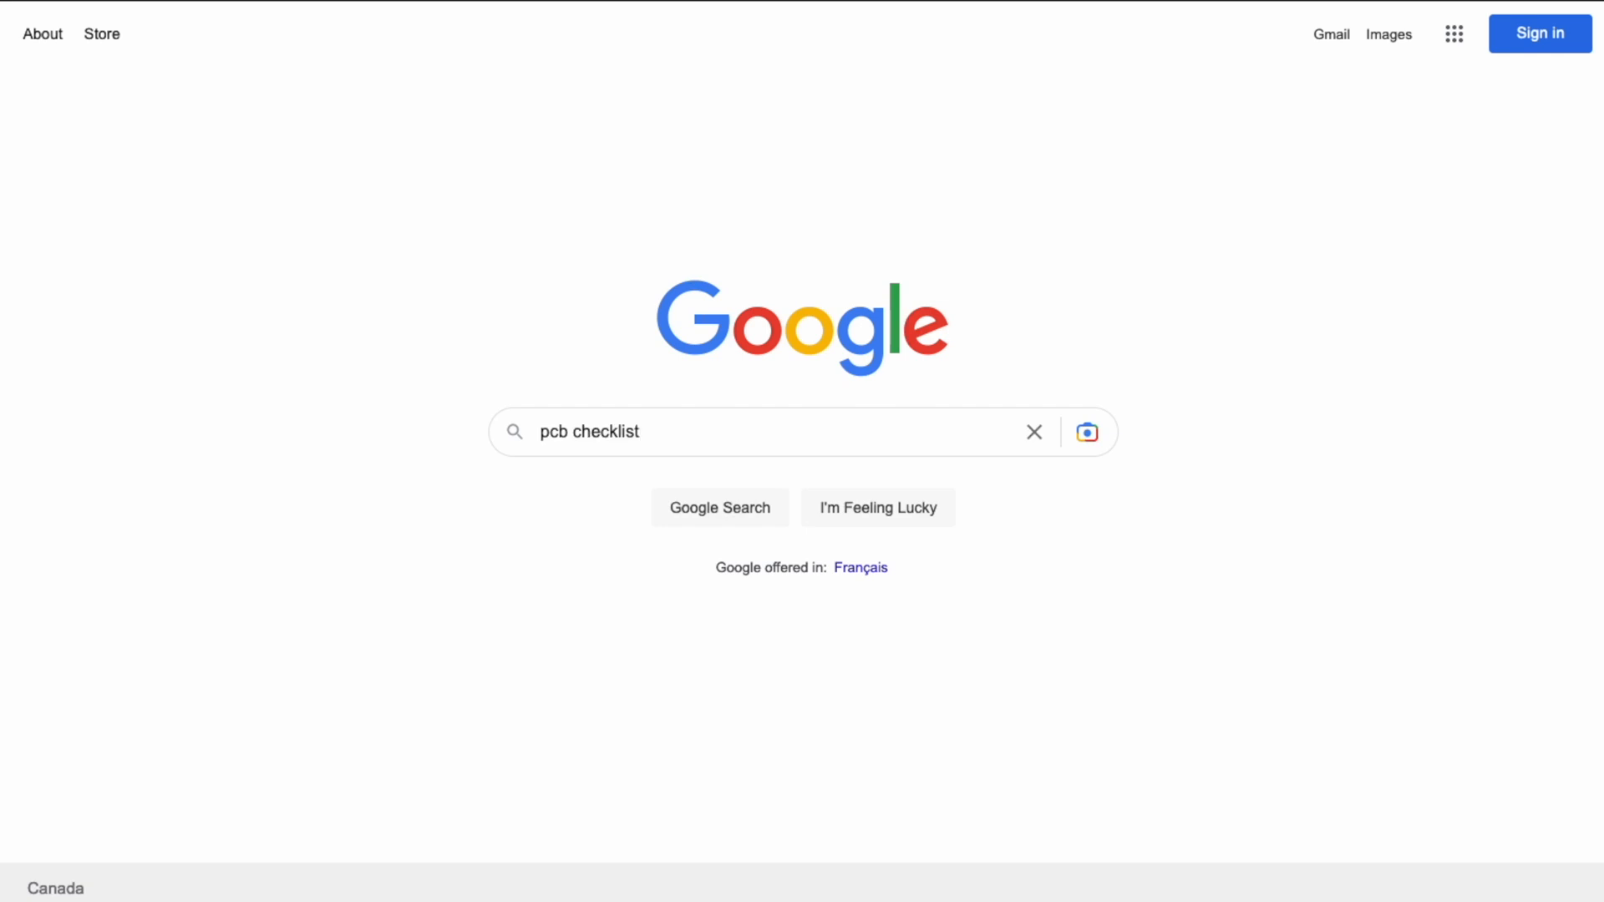